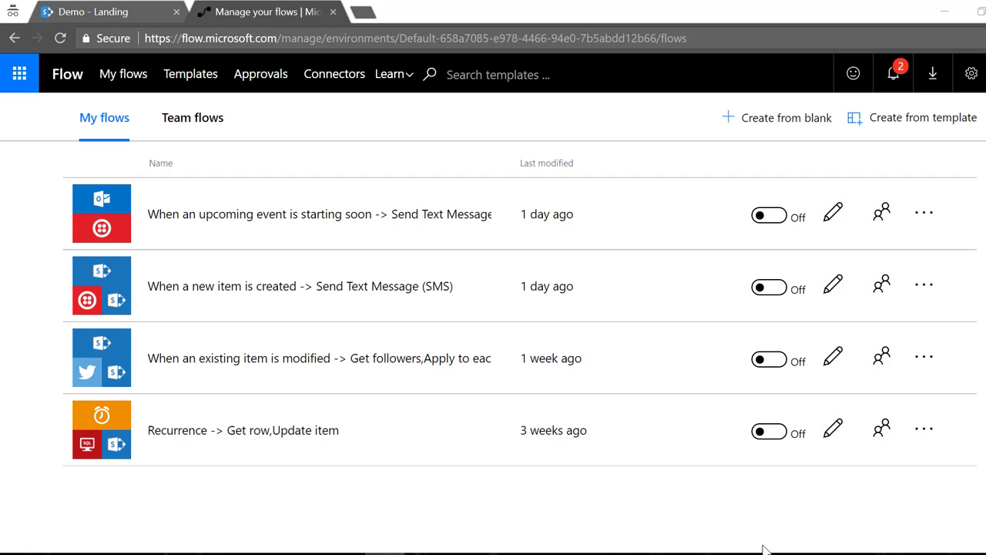
# View the July 11 appointments in the Outlook calendar before returning to the flow list
pyautogui.click(767, 430)
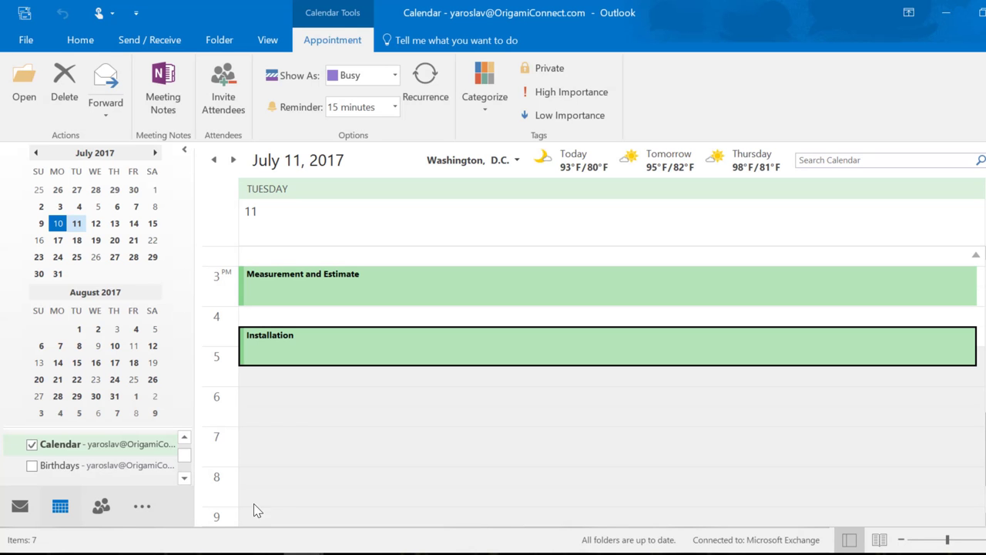
pyautogui.moveTo(302, 285)
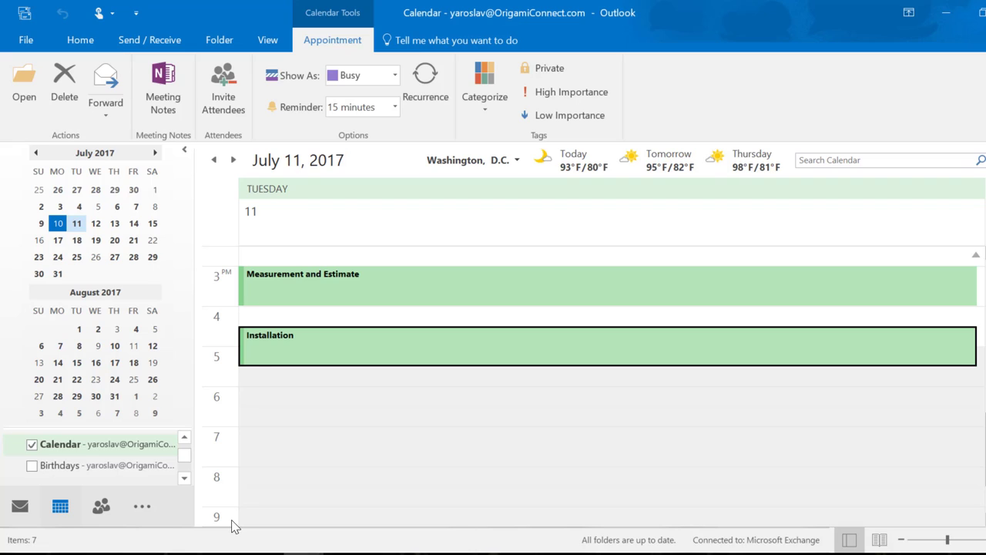
pyautogui.moveTo(324, 253)
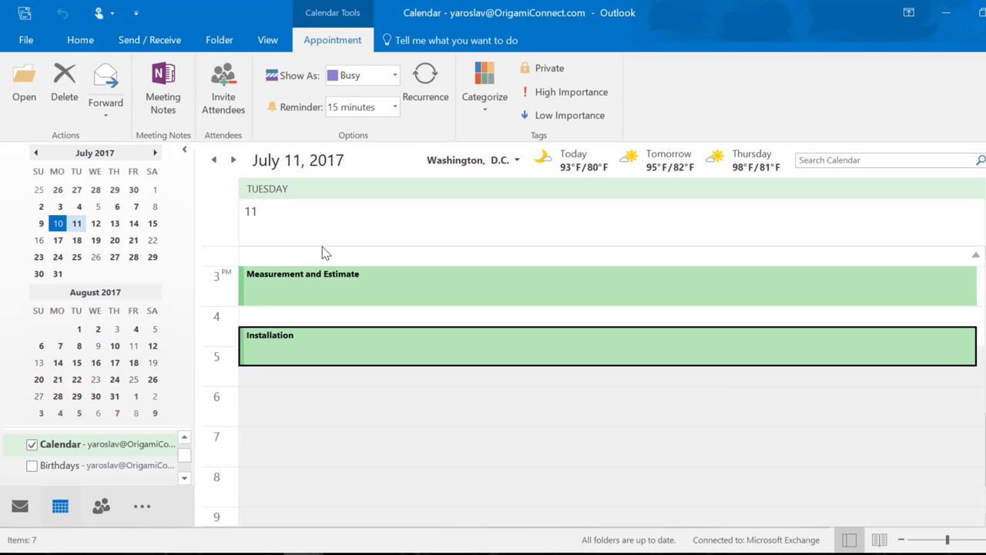
pyautogui.moveTo(302, 285)
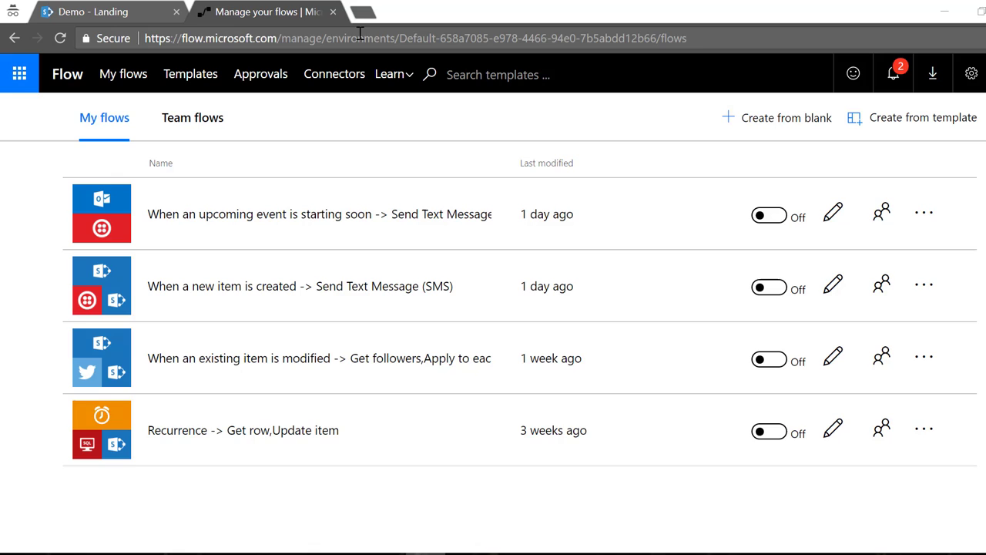
pyautogui.write('twitter.com')
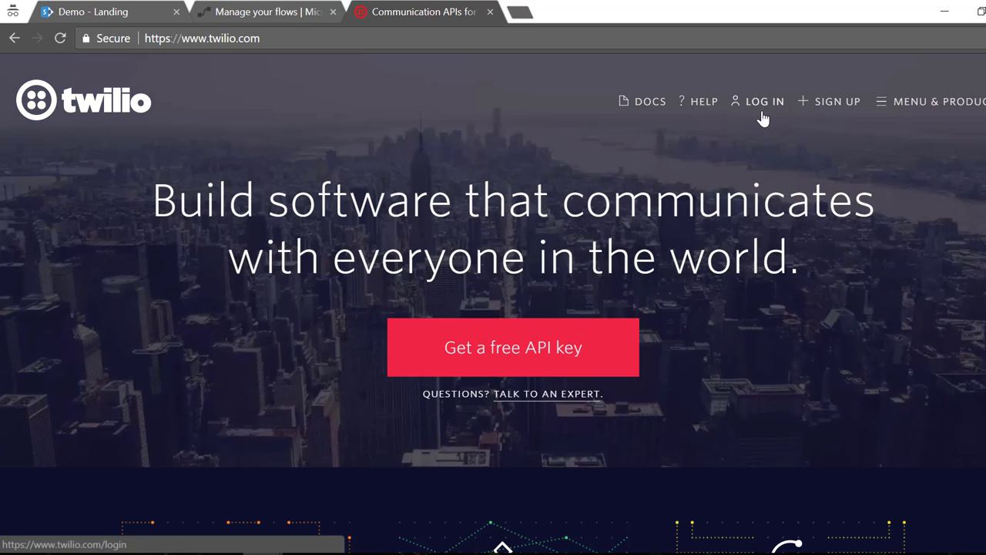
pyautogui.click(266, 12)
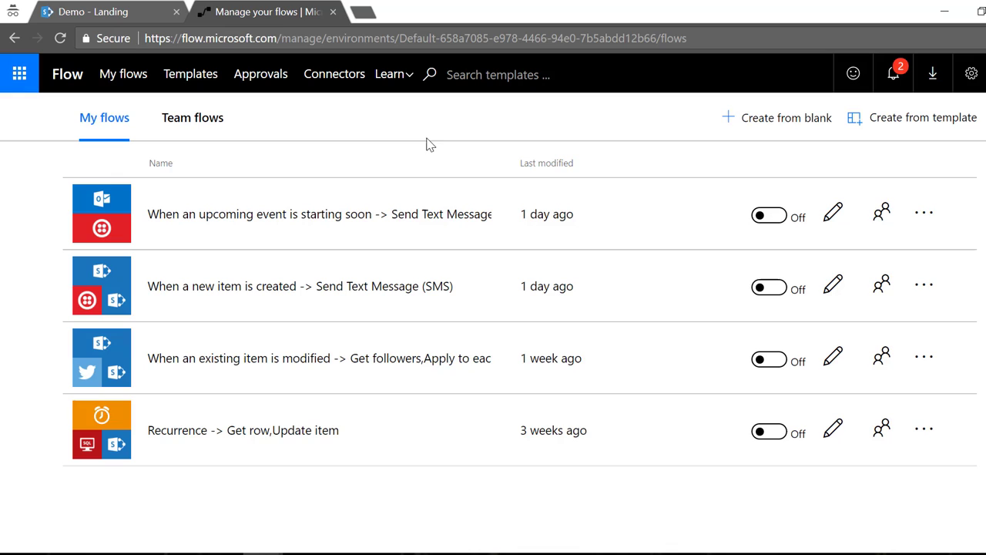
pyautogui.moveTo(597, 158)
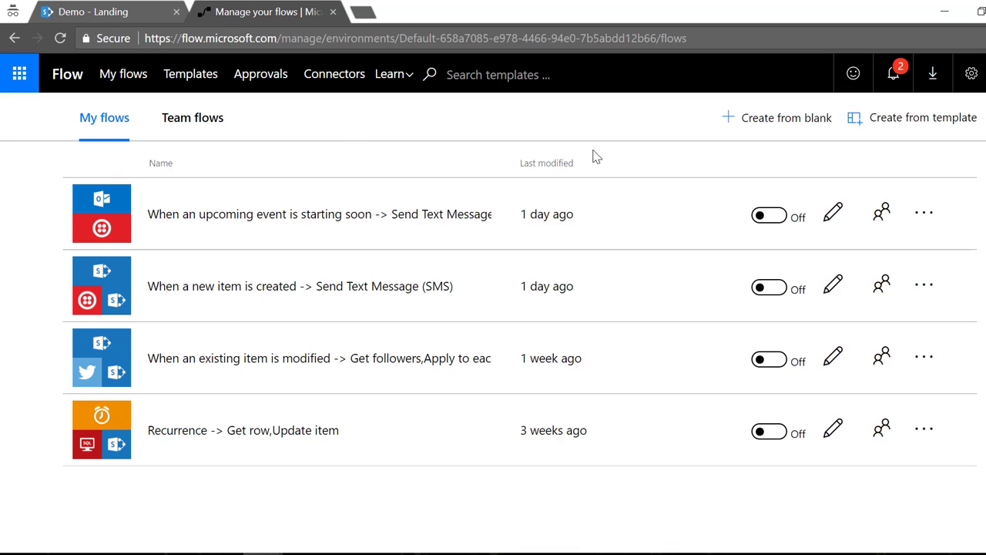
pyautogui.moveTo(786, 118)
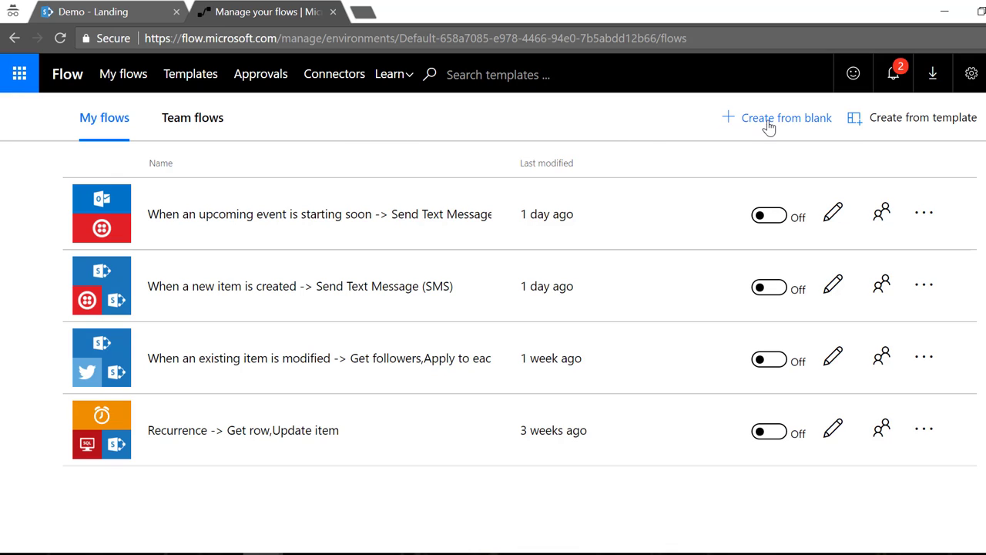
pyautogui.moveTo(767, 123)
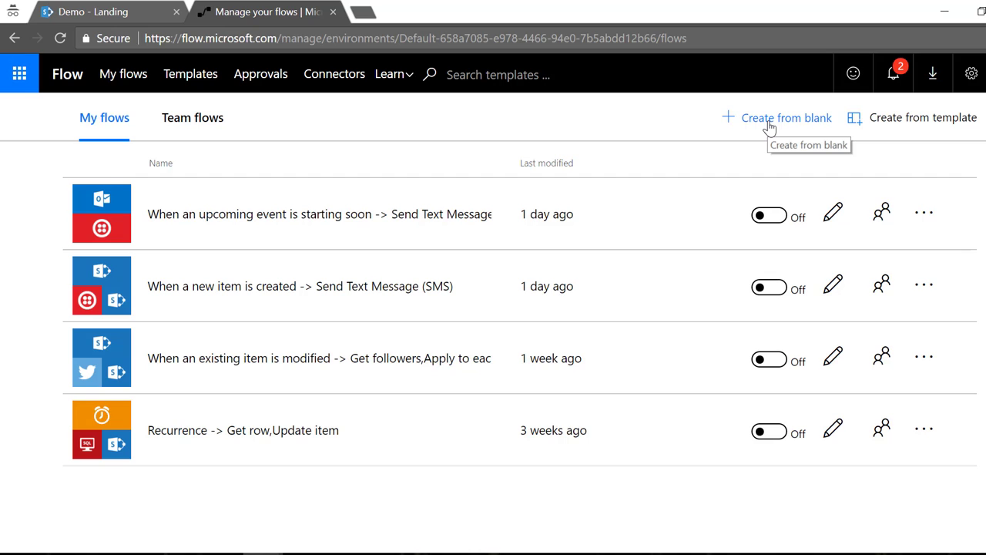
# Create a blank flow with the Office 365 Outlook 'When an upcoming event is starting soon' trigger
pyautogui.click(777, 118)
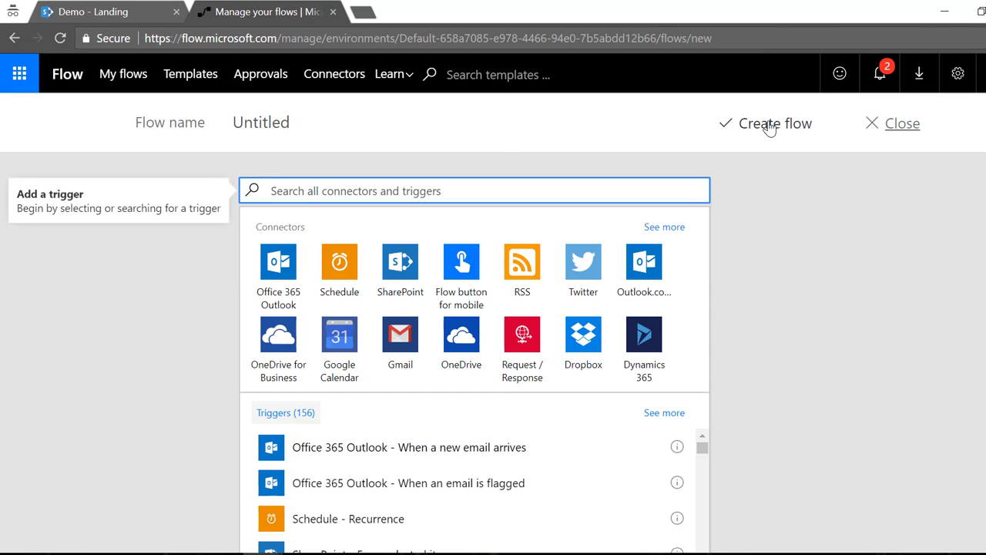
pyautogui.moveTo(277, 262)
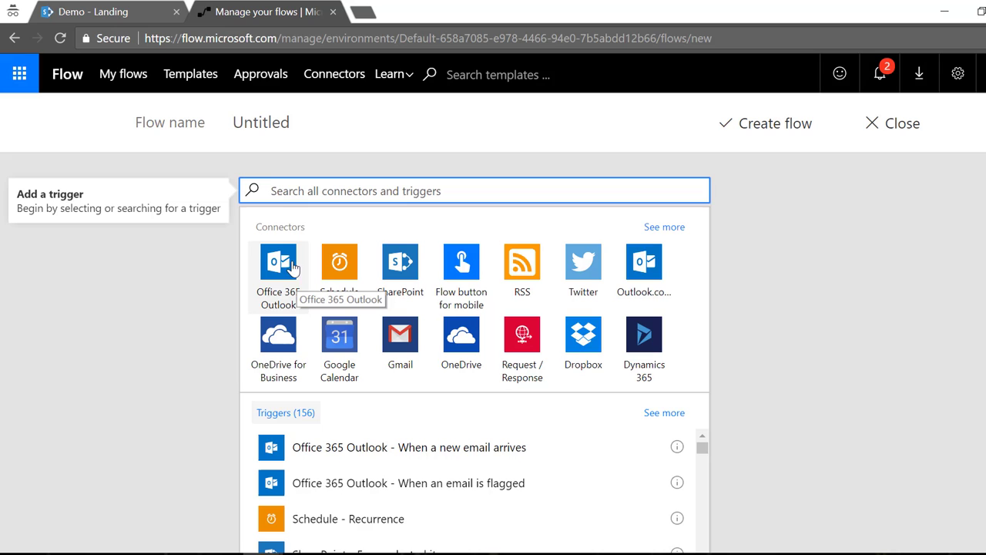
pyautogui.click(277, 261)
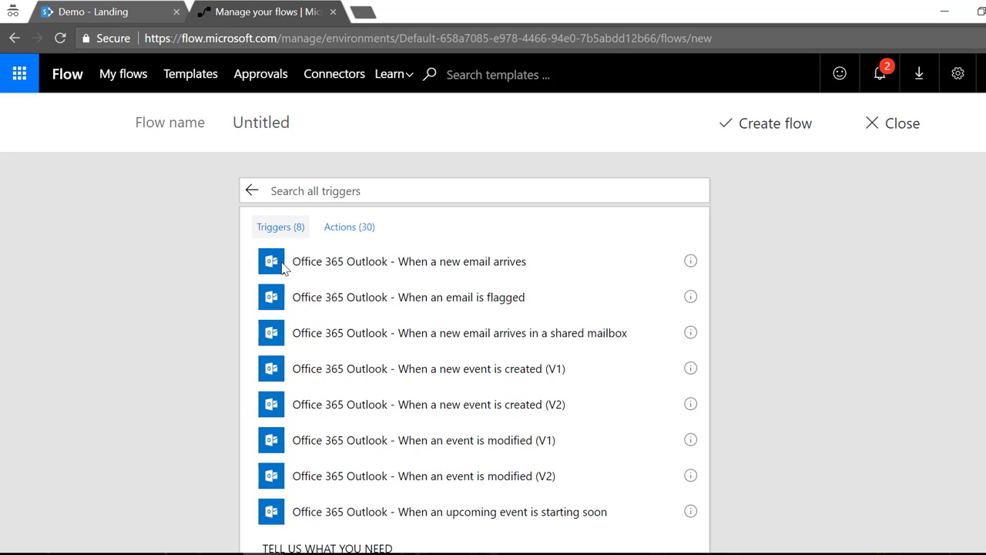
pyautogui.moveTo(260, 202)
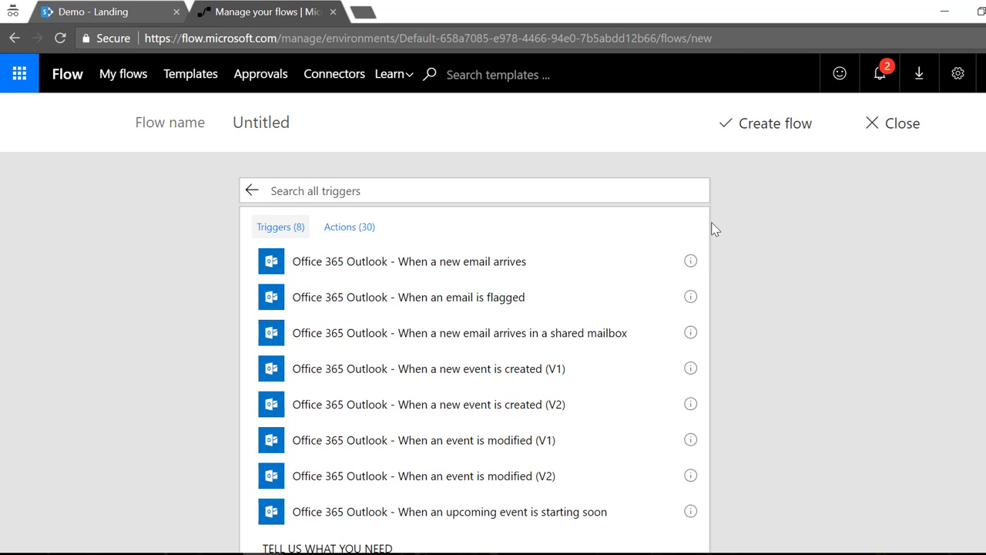
pyautogui.moveTo(582, 305)
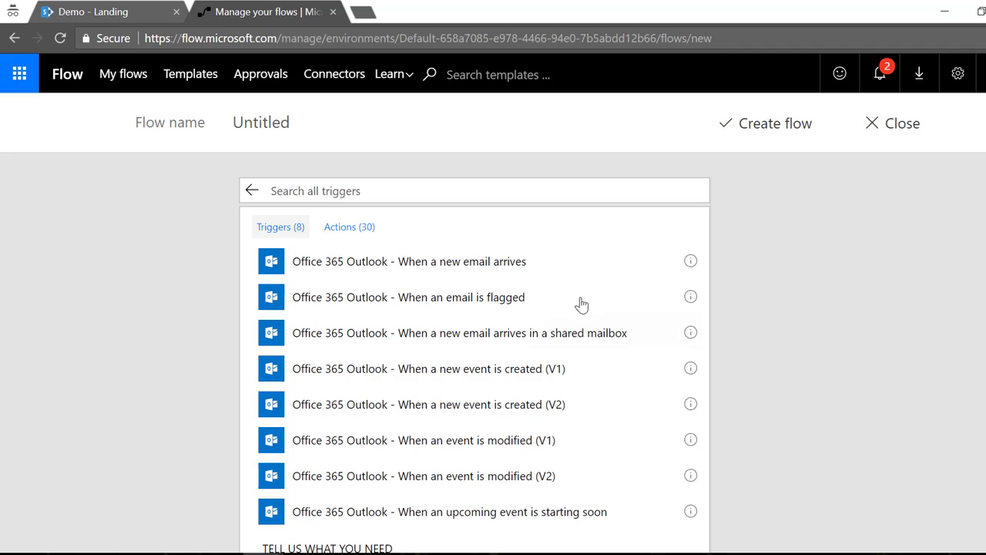
pyautogui.moveTo(752, 441)
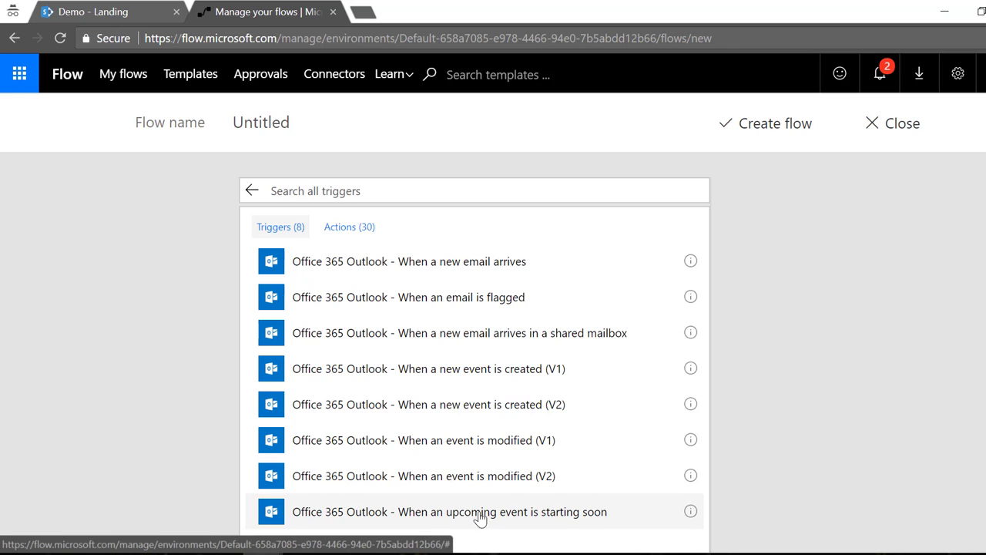
pyautogui.click(450, 511)
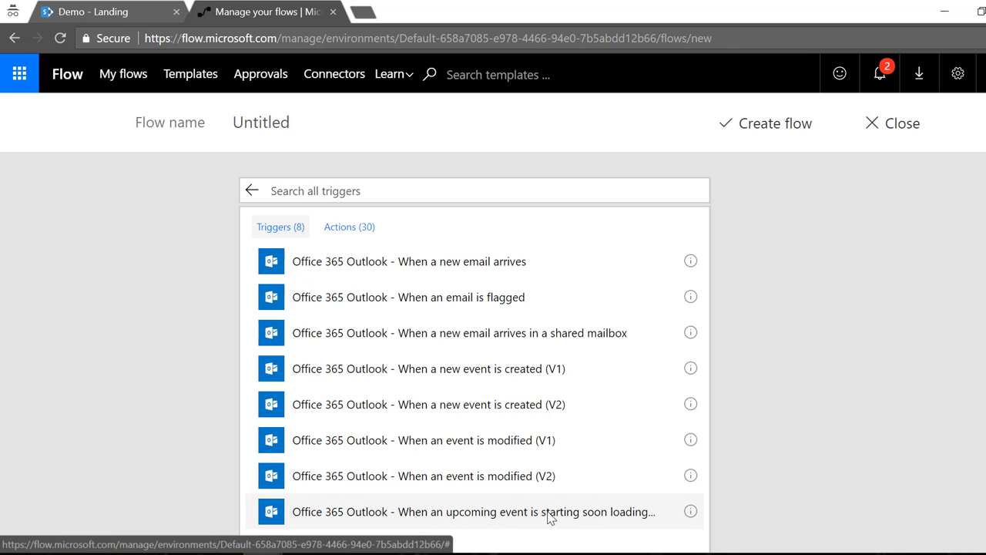
# Set the trigger's Calendar Id to the Calendar calendar
pyautogui.click(473, 511)
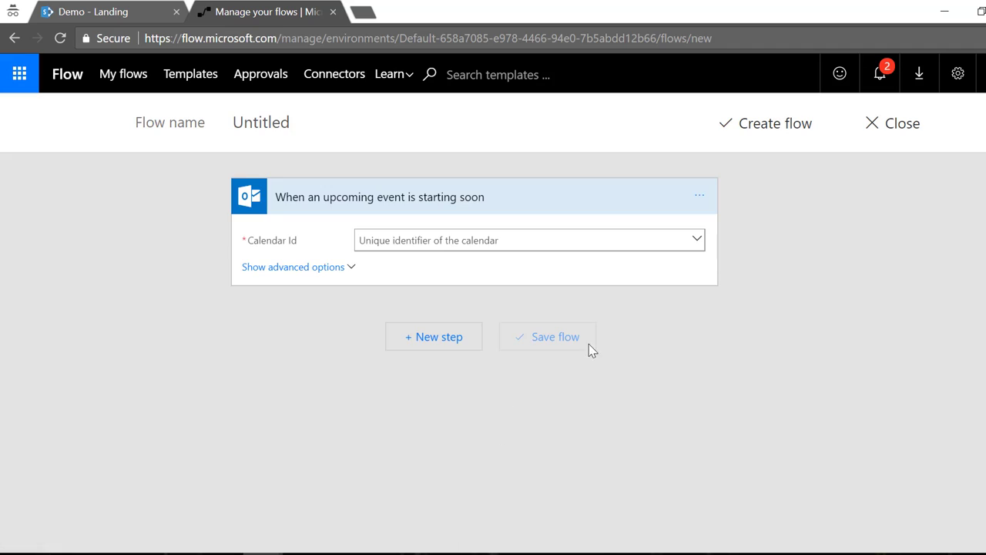
pyautogui.click(696, 240)
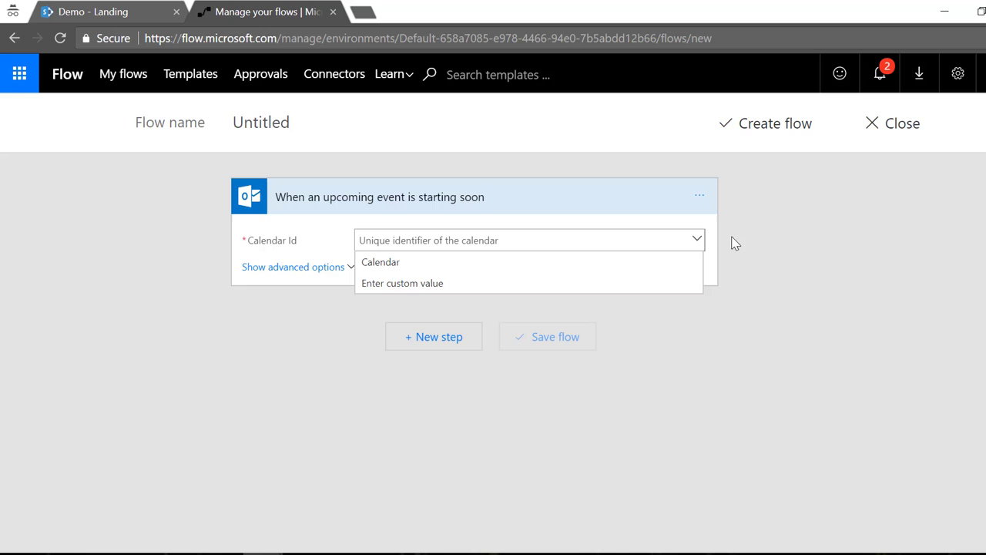
pyautogui.click(700, 195)
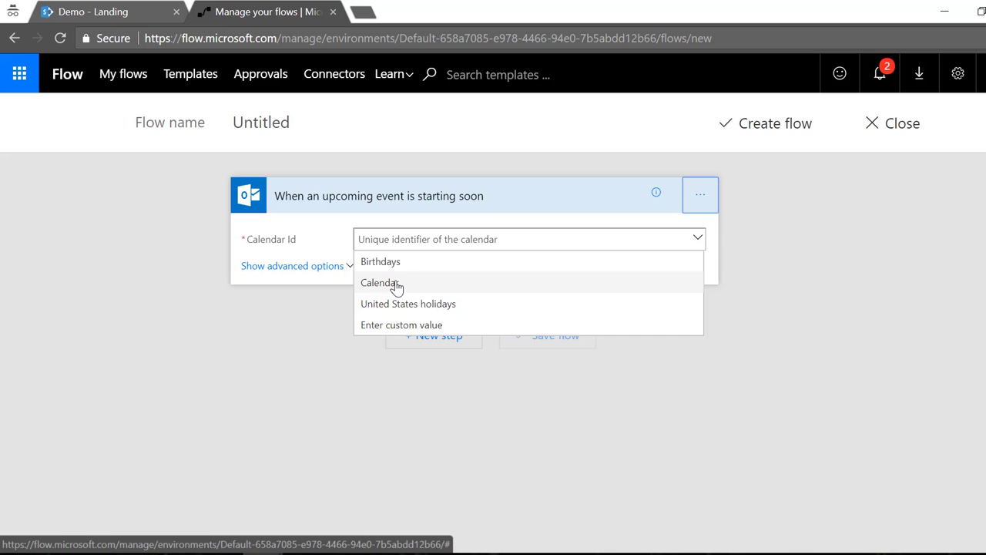
pyautogui.click(379, 282)
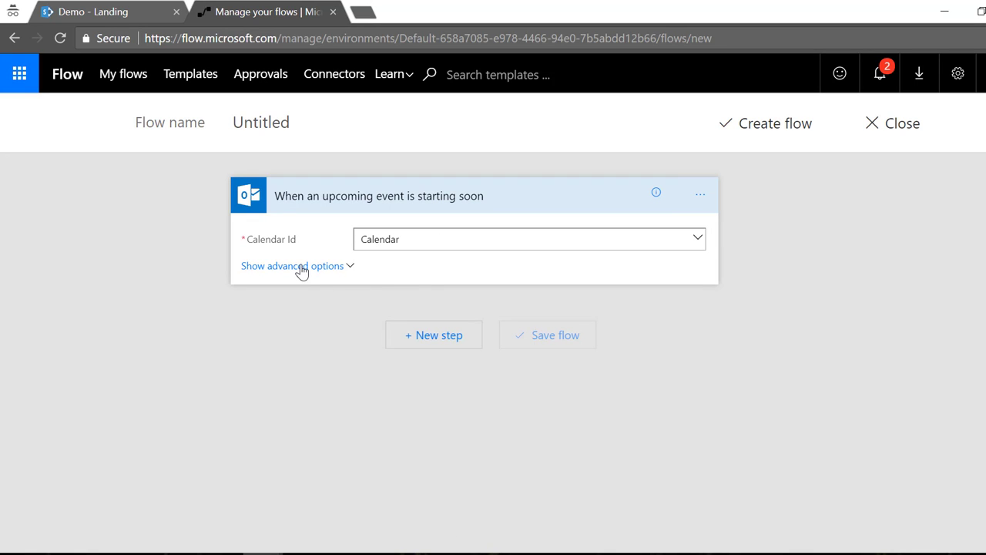
pyautogui.moveTo(249, 269)
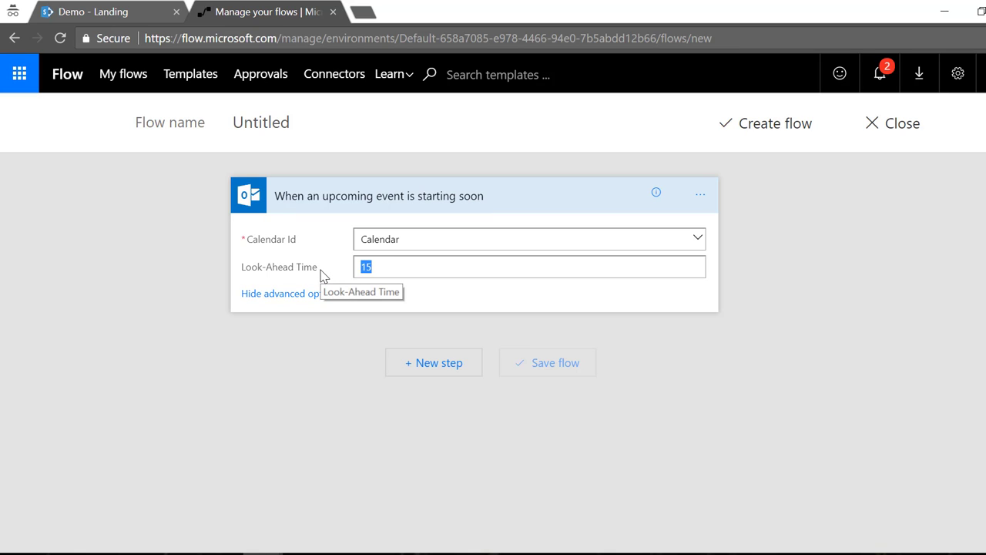
# Set the advanced Look-Ahead Time to 1440 minutes
pyautogui.write('1440')
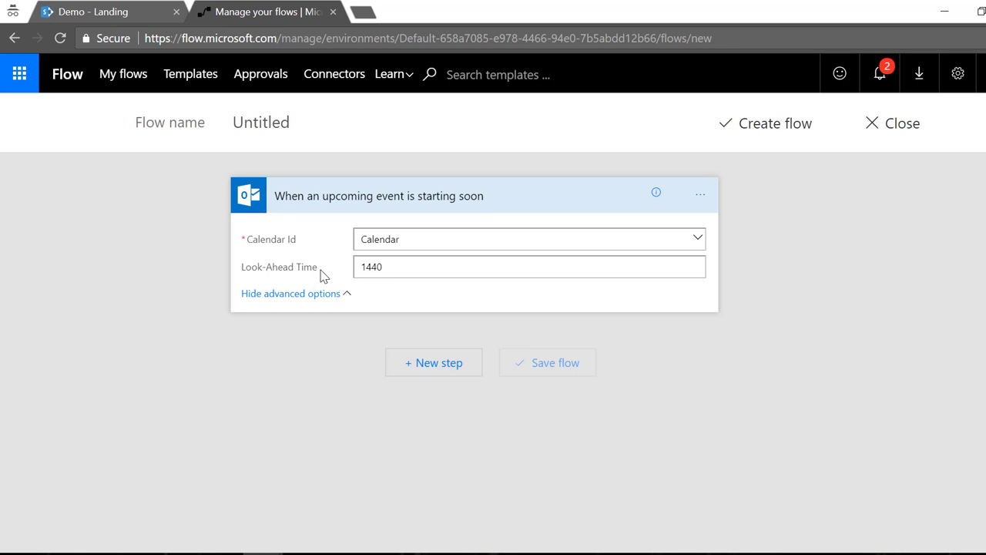
pyautogui.click(530, 267)
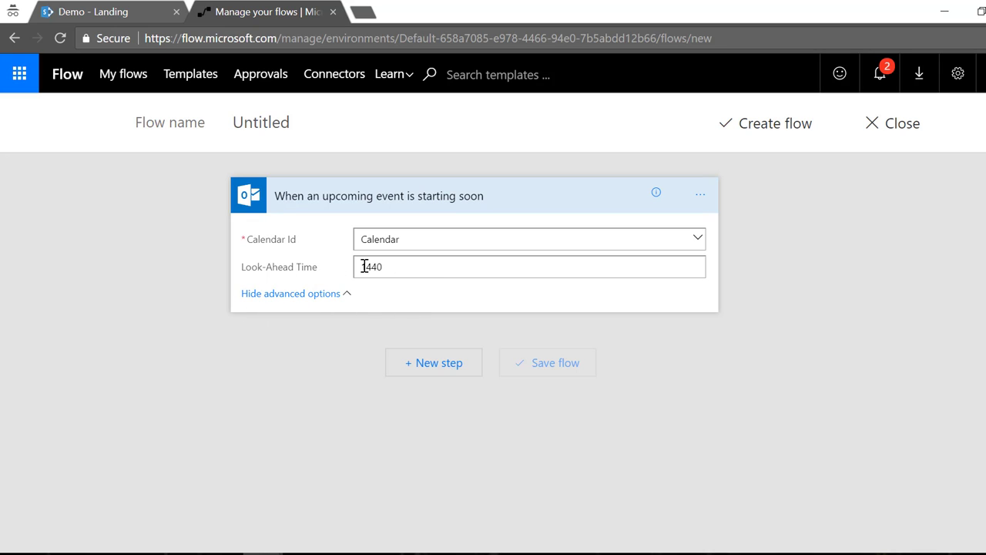
pyautogui.click(433, 363)
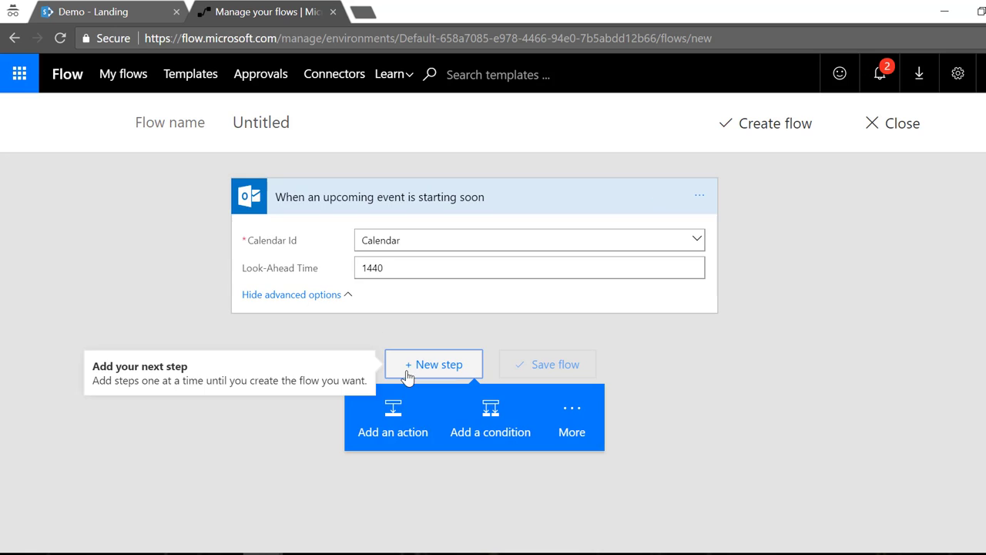
# Add a Twilio Send Text Message (SMS) action as the step after the trigger
pyautogui.click(391, 416)
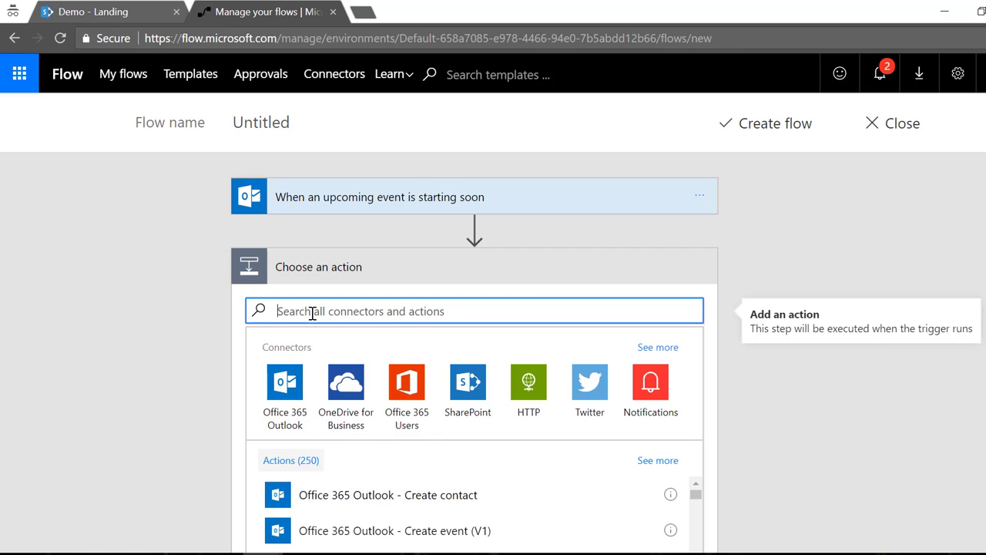
pyautogui.write('twil')
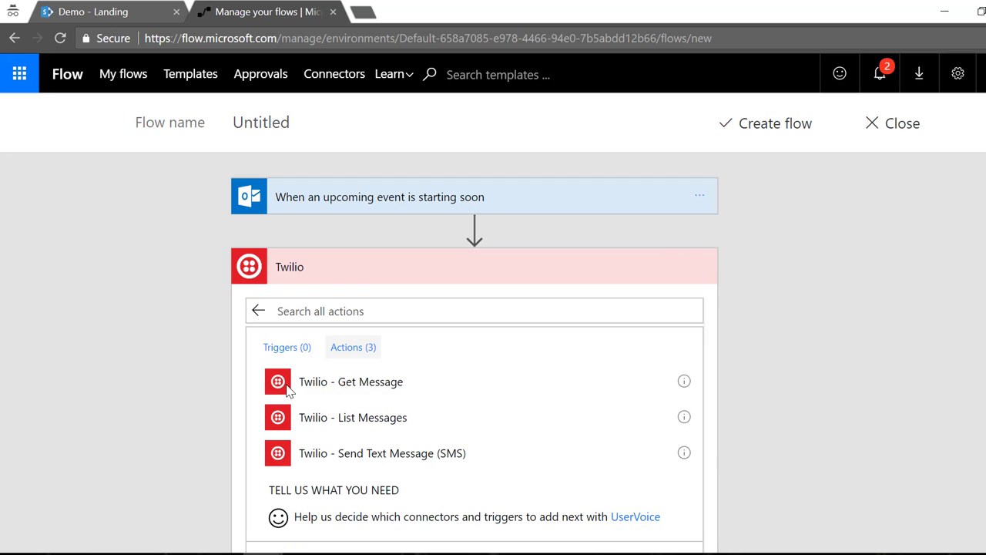
pyautogui.moveTo(373, 453)
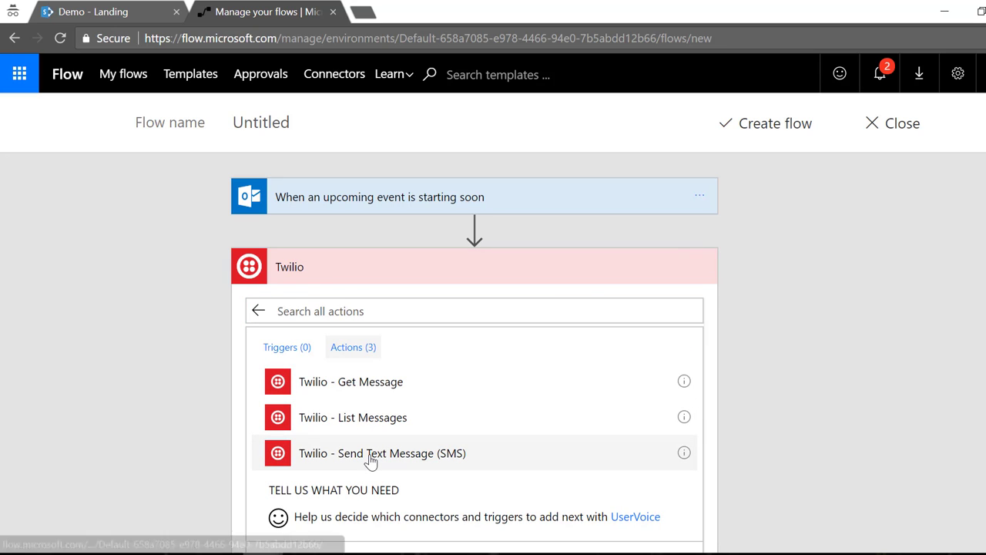
pyautogui.click(382, 453)
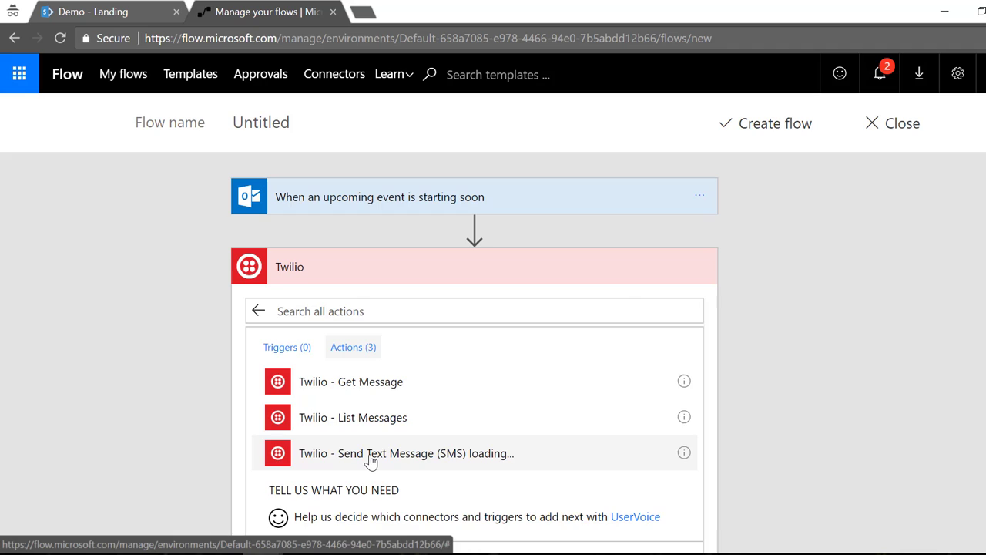
pyautogui.click(406, 453)
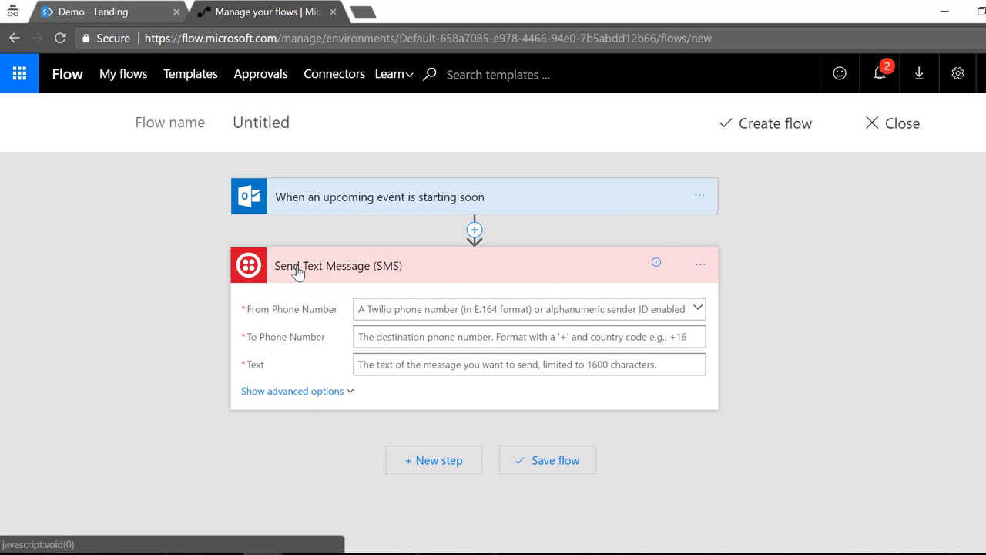
pyautogui.moveTo(573, 262)
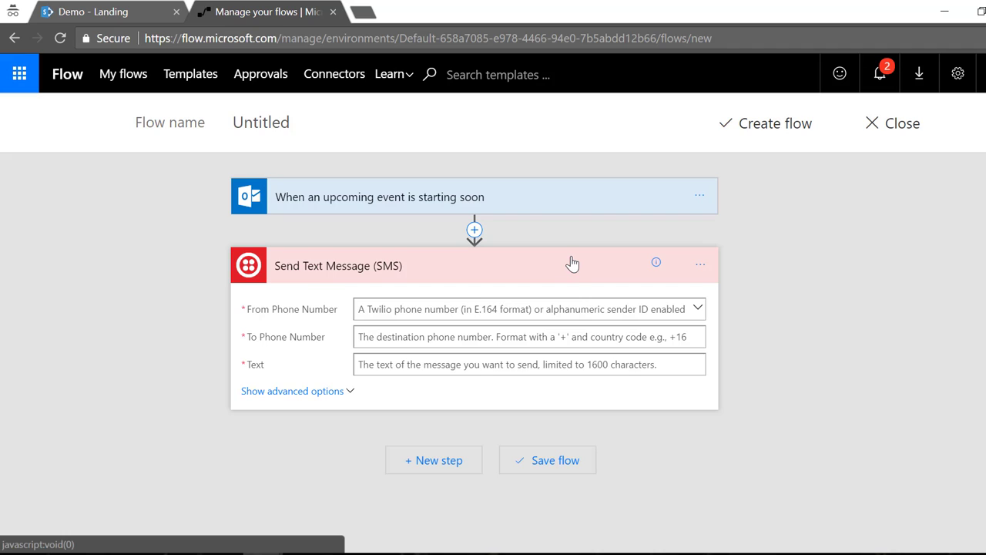
pyautogui.moveTo(330, 324)
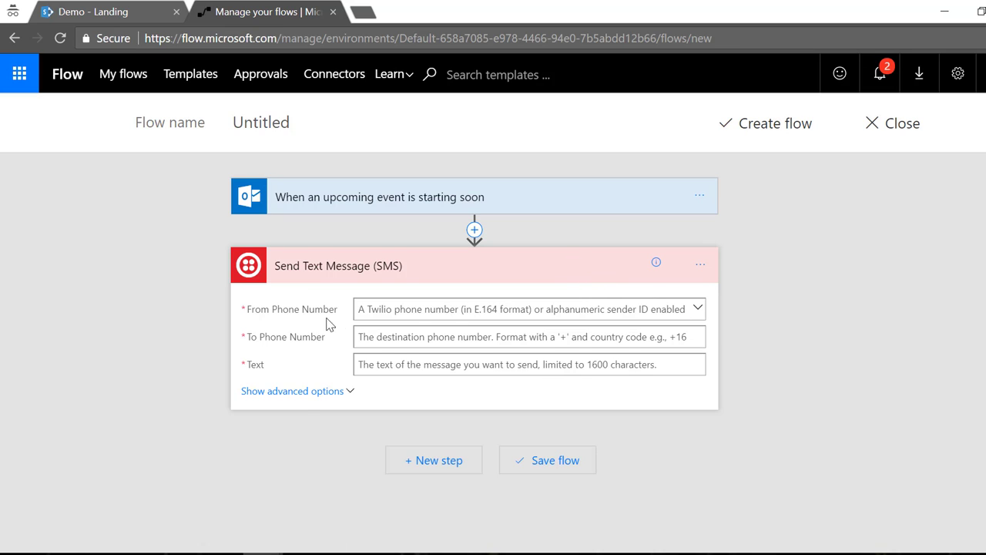
pyautogui.moveTo(696, 314)
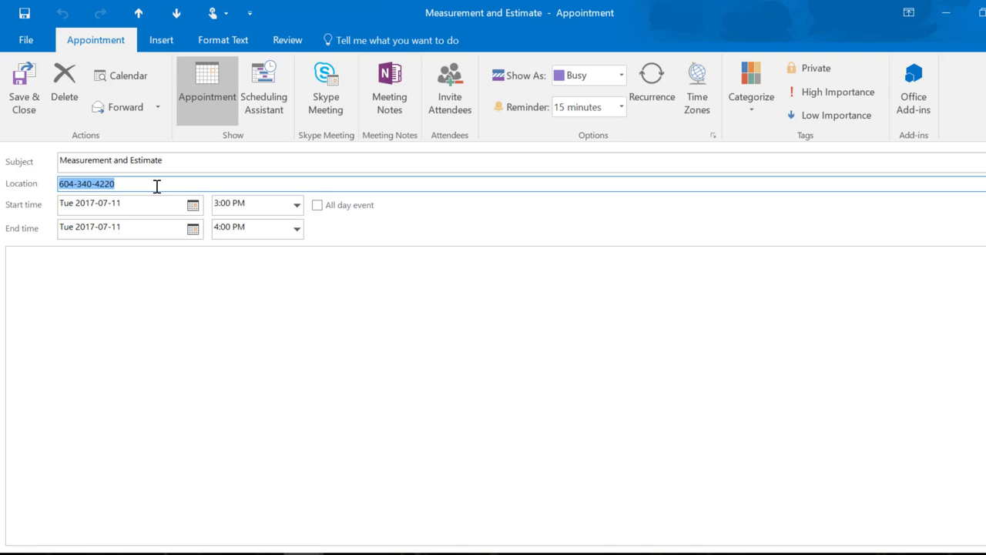
pyautogui.click(23, 85)
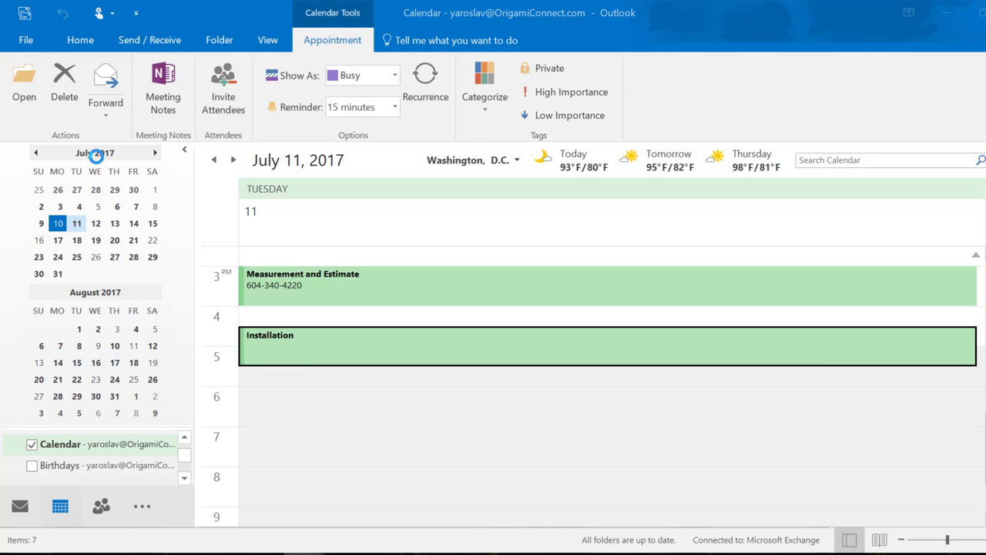
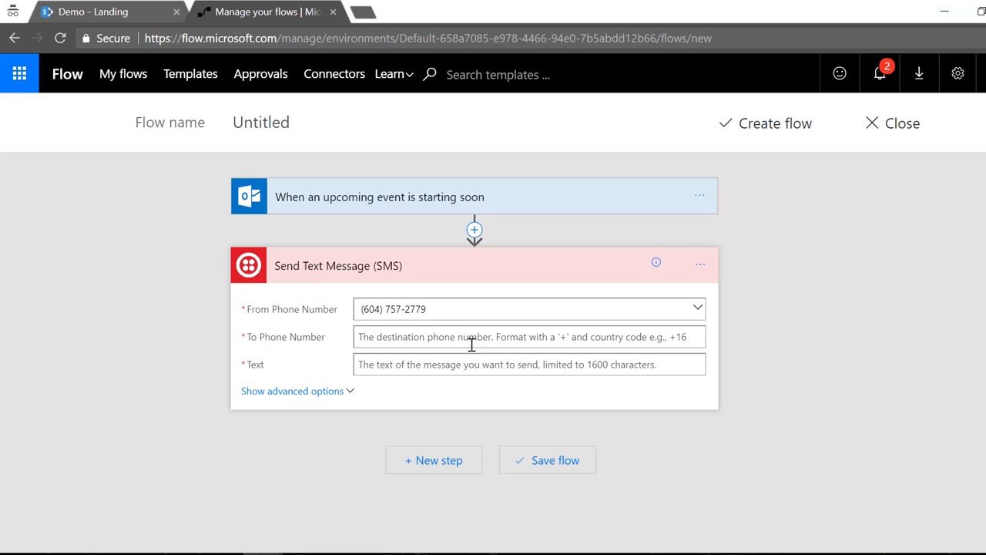
# Use the event's DisplayName as the SMS To Phone Number
pyautogui.click(528, 336)
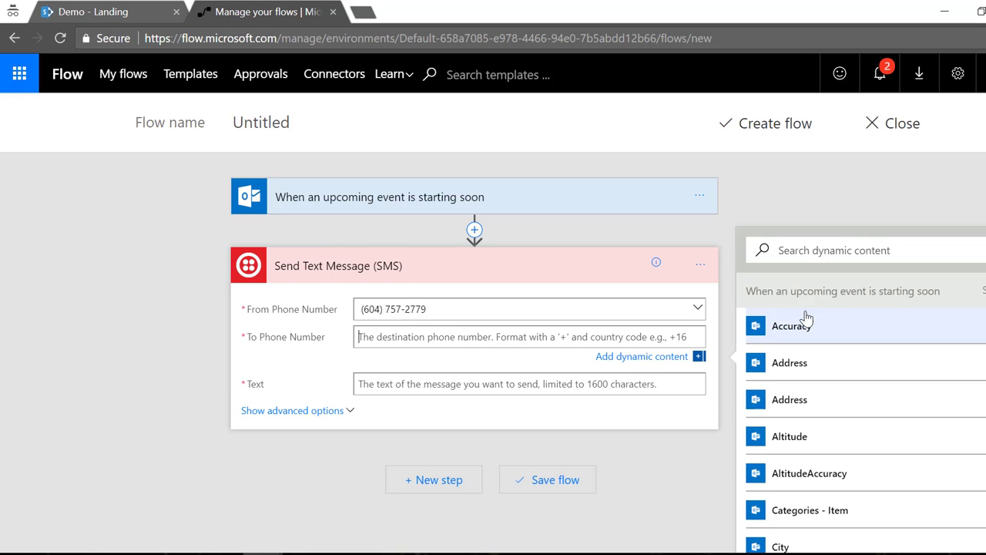
pyautogui.write('dis')
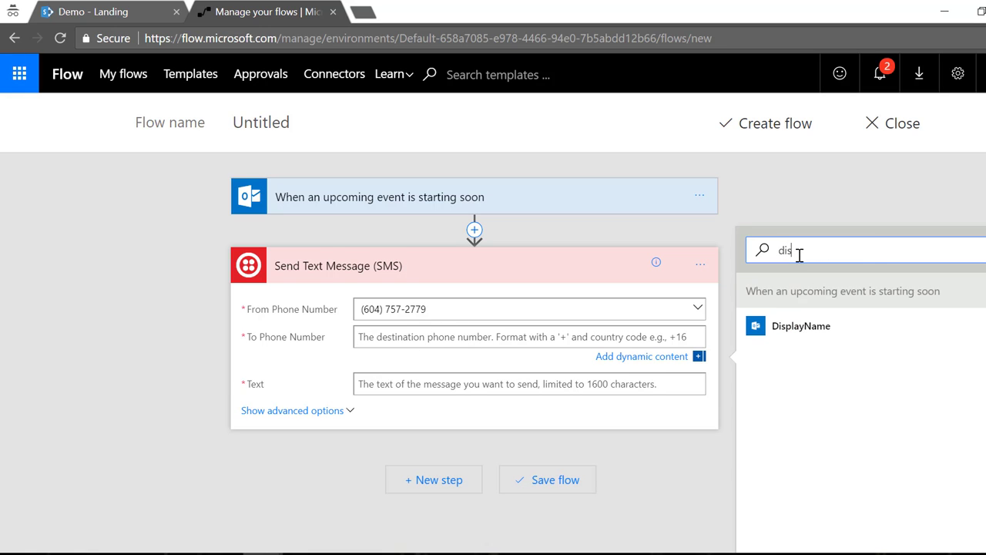
pyautogui.click(802, 325)
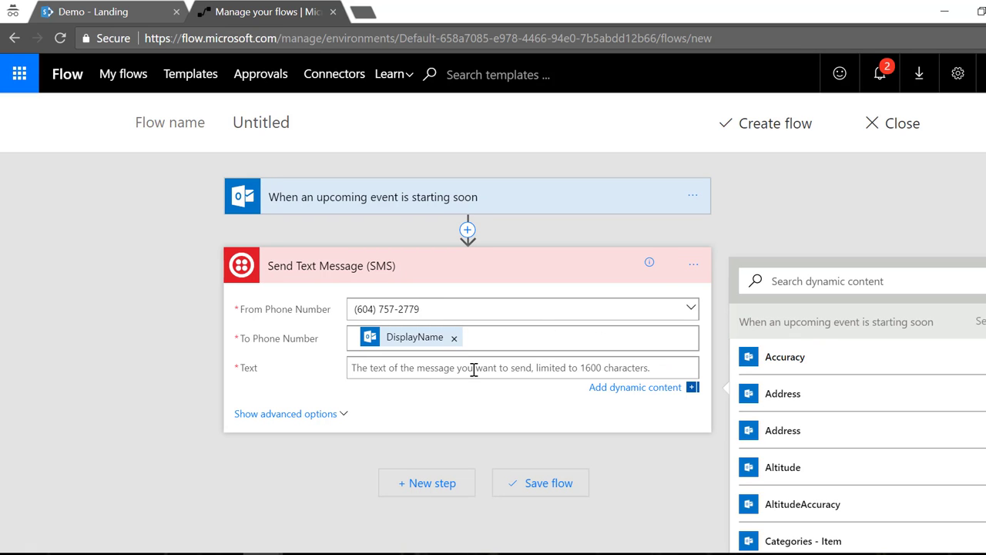
pyautogui.write('Hi, your appointment for')
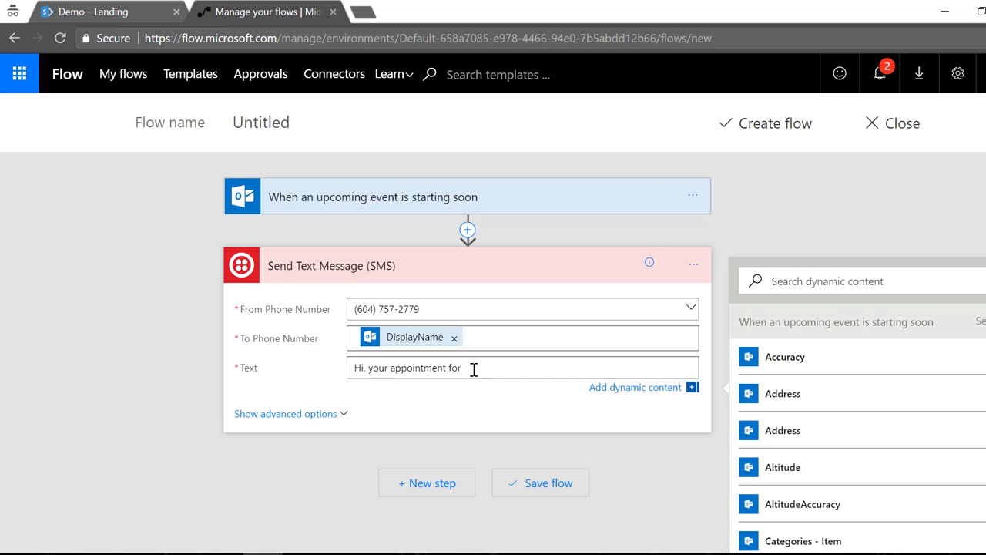
pyautogui.write('s')
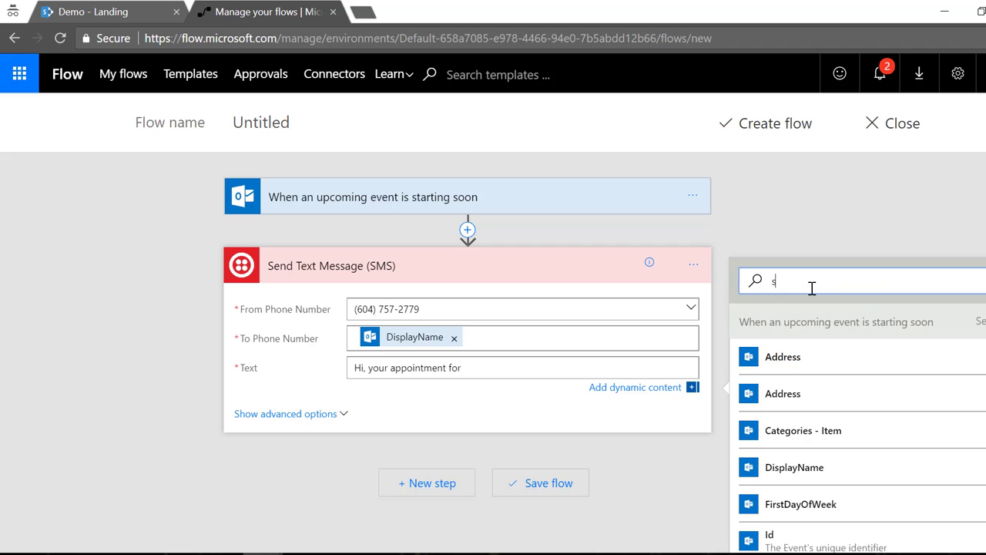
pyautogui.click(794, 356)
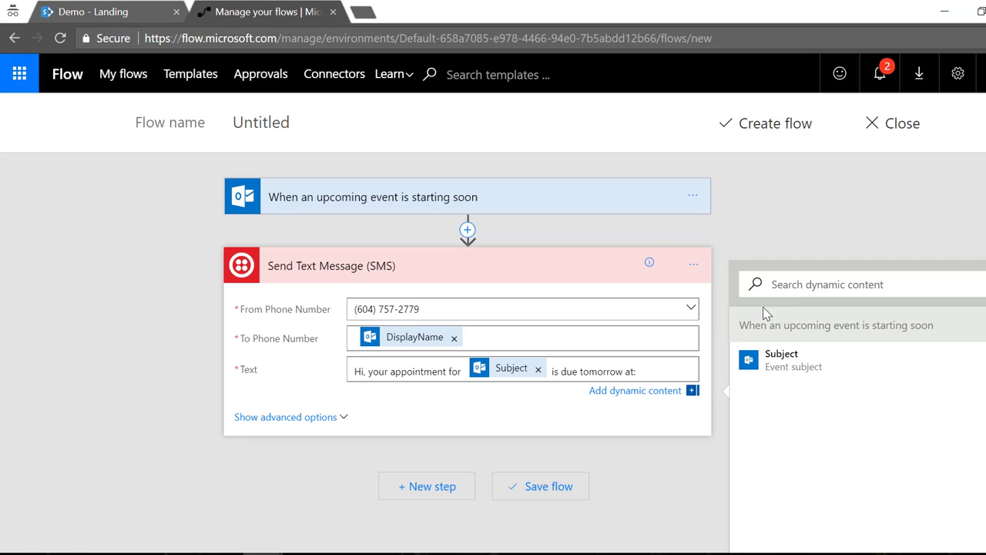
pyautogui.write('star')
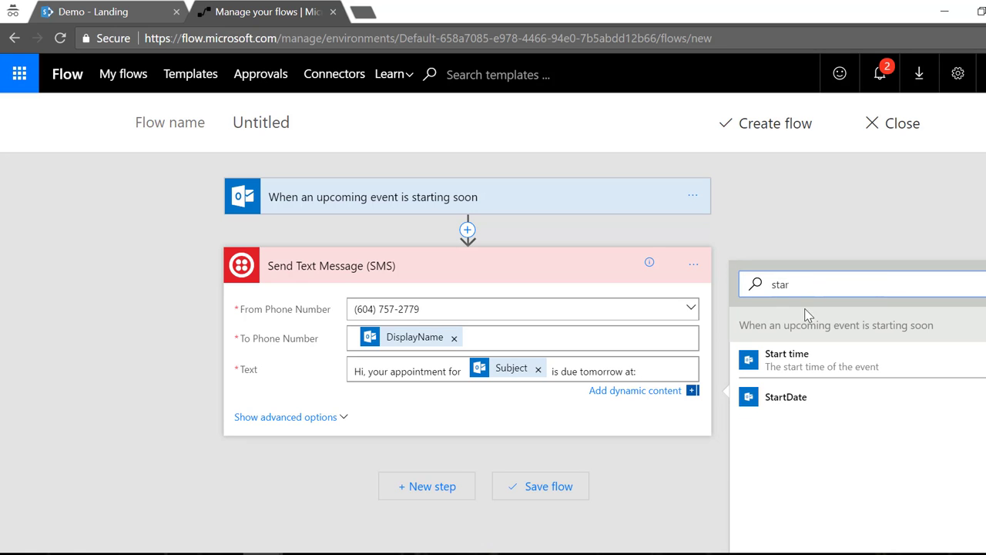
pyautogui.click(786, 353)
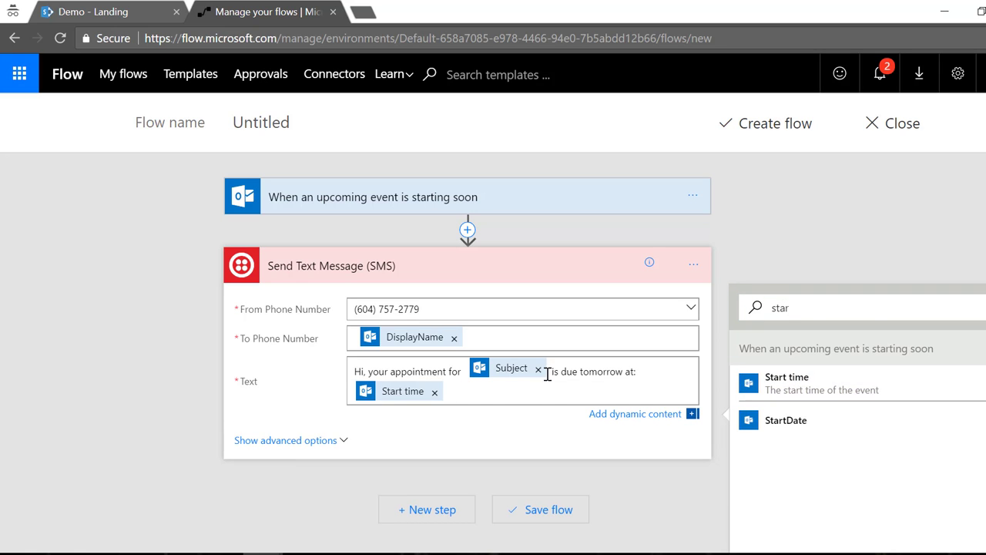
pyautogui.write('. Give us a call if you need to cancel: 604-555-5555')
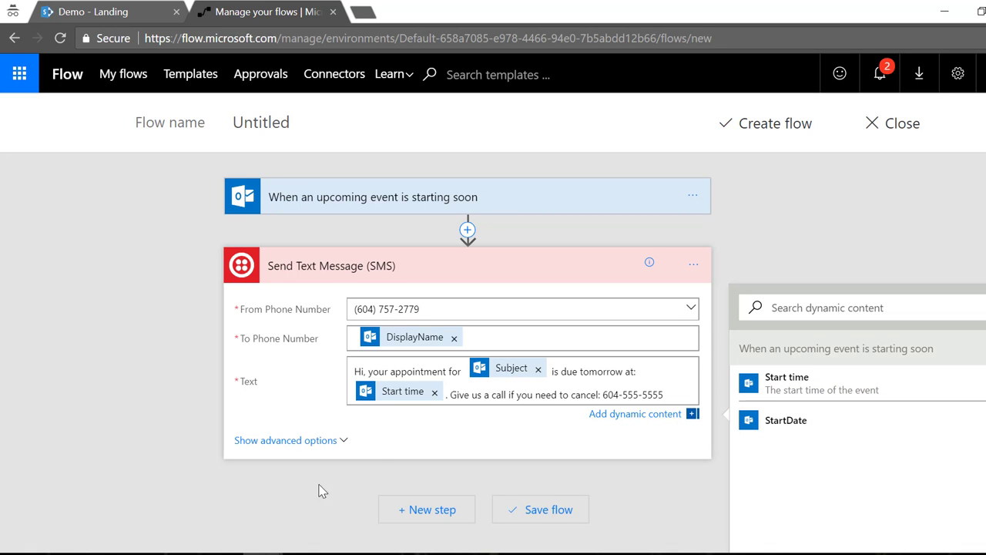
pyautogui.moveTo(775, 123)
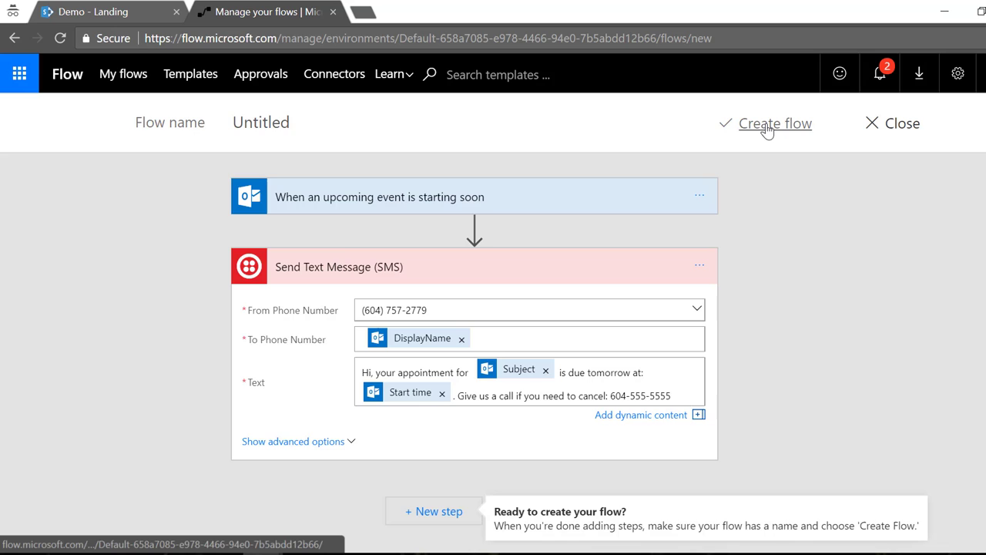
# Create the finished event-to-SMS flow so it is saved and switched on
pyautogui.click(775, 124)
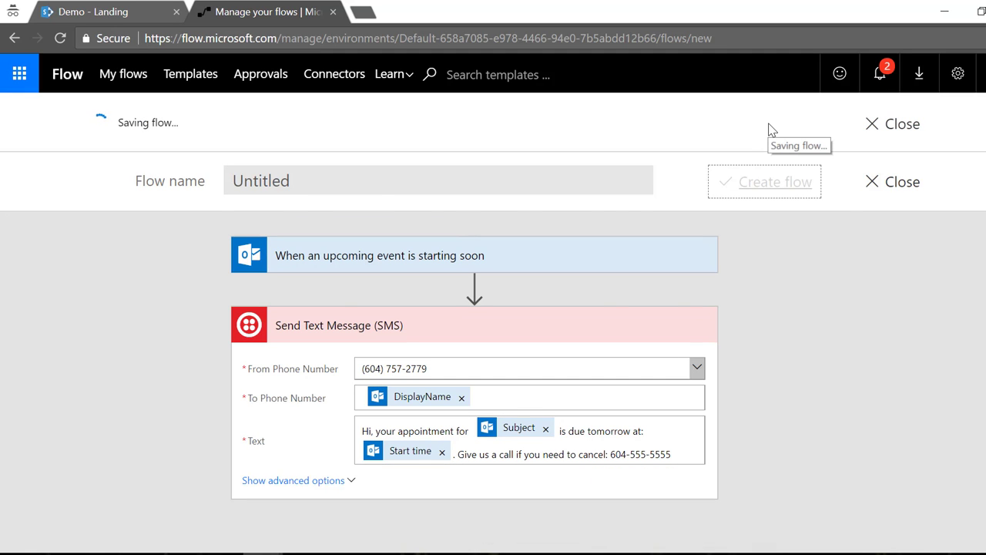
pyautogui.click(764, 180)
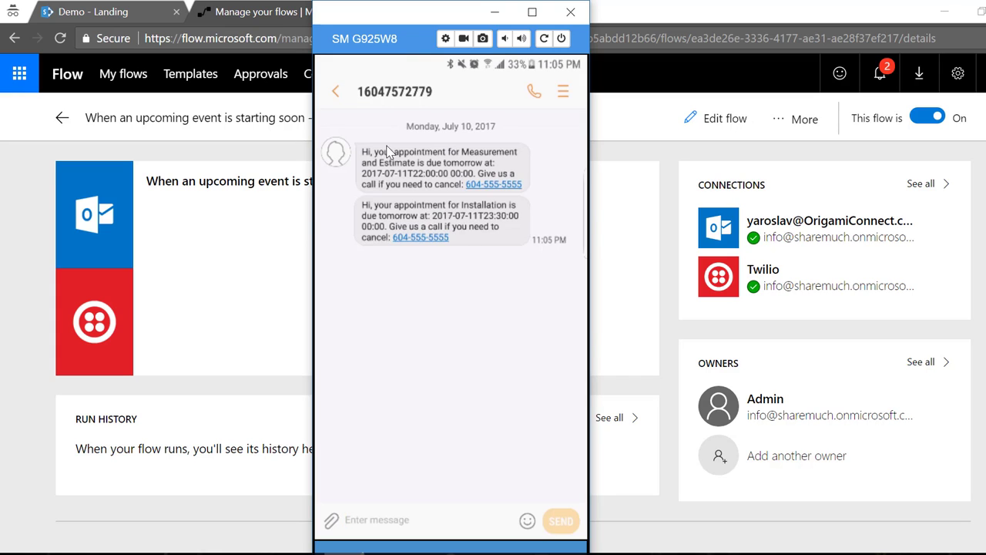
pyautogui.moveTo(493, 162)
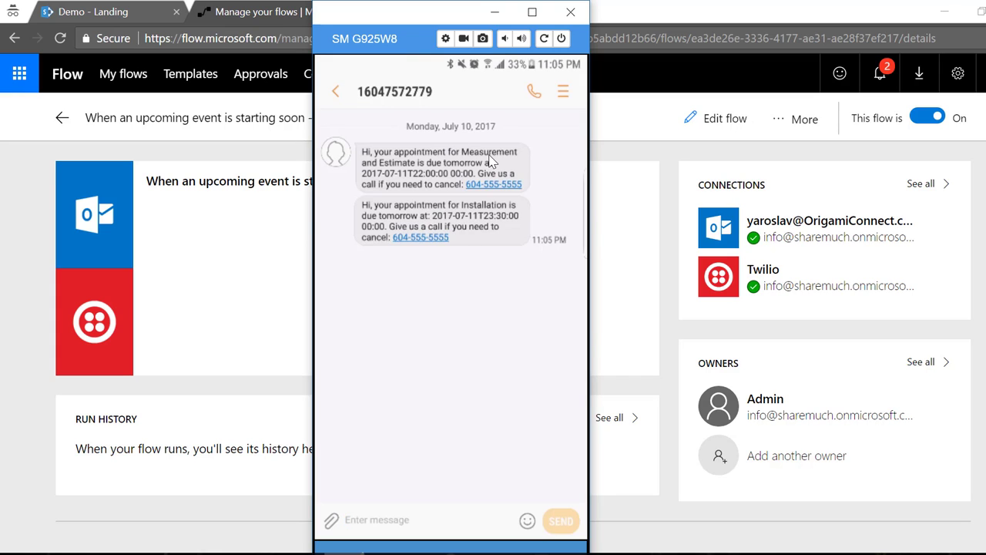
pyautogui.moveTo(393, 178)
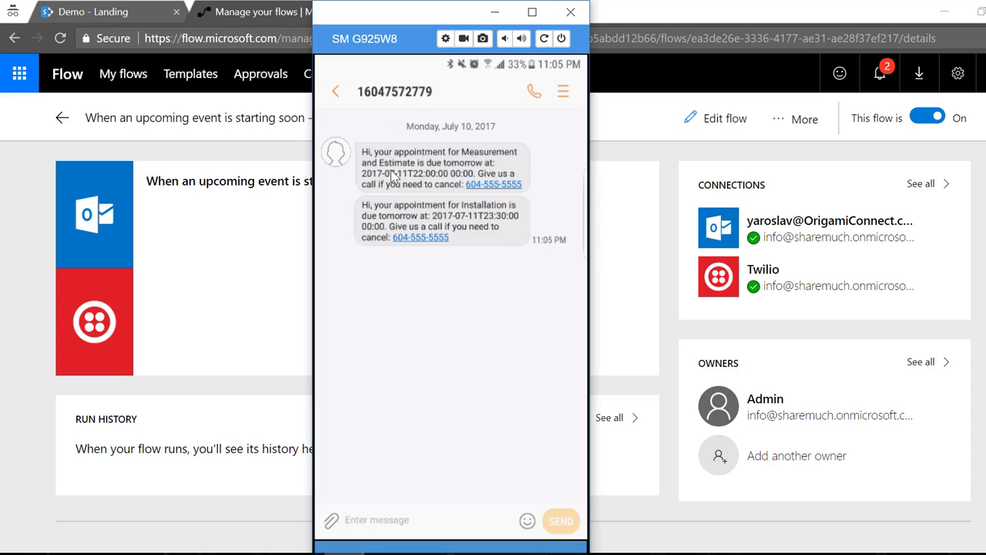
pyautogui.moveTo(439, 183)
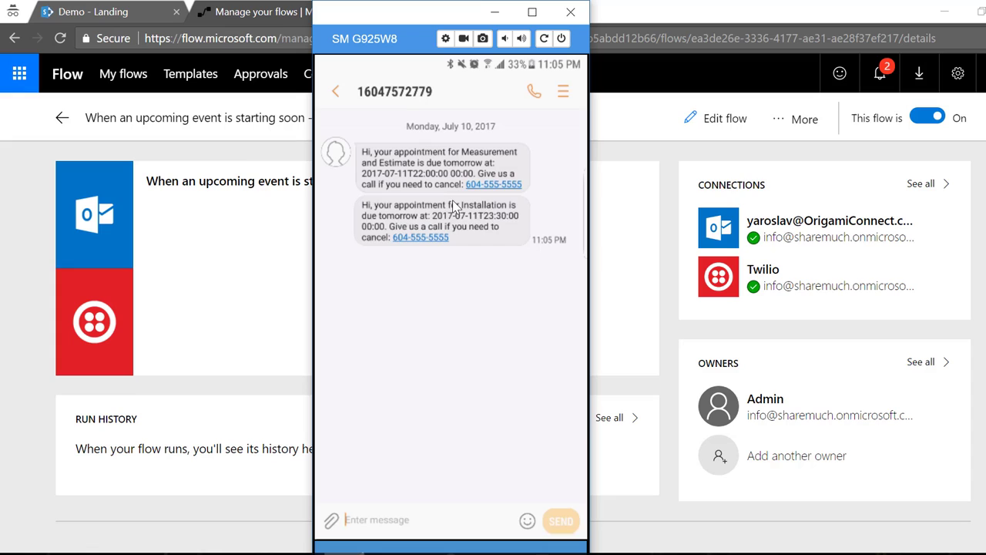
pyautogui.moveTo(475, 229)
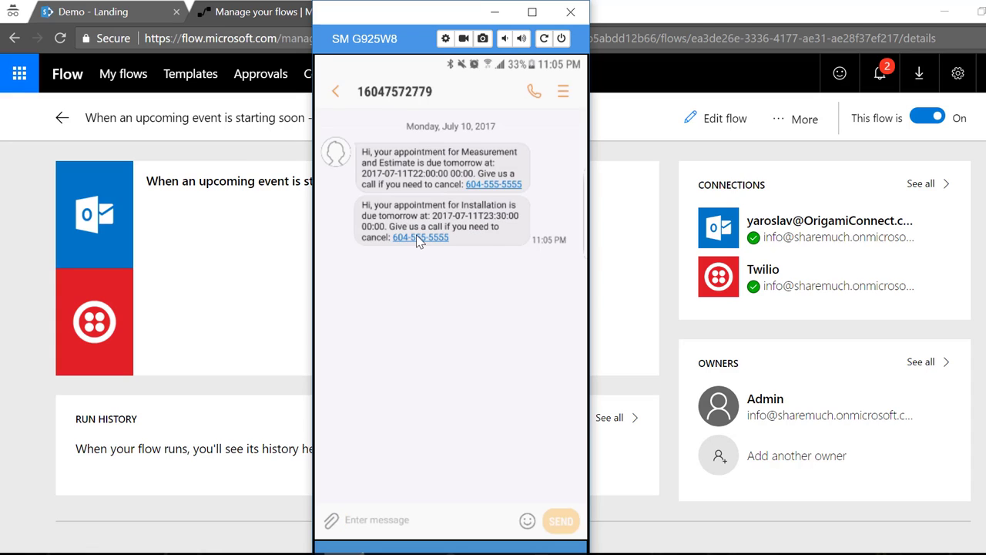
pyautogui.moveTo(536, 116)
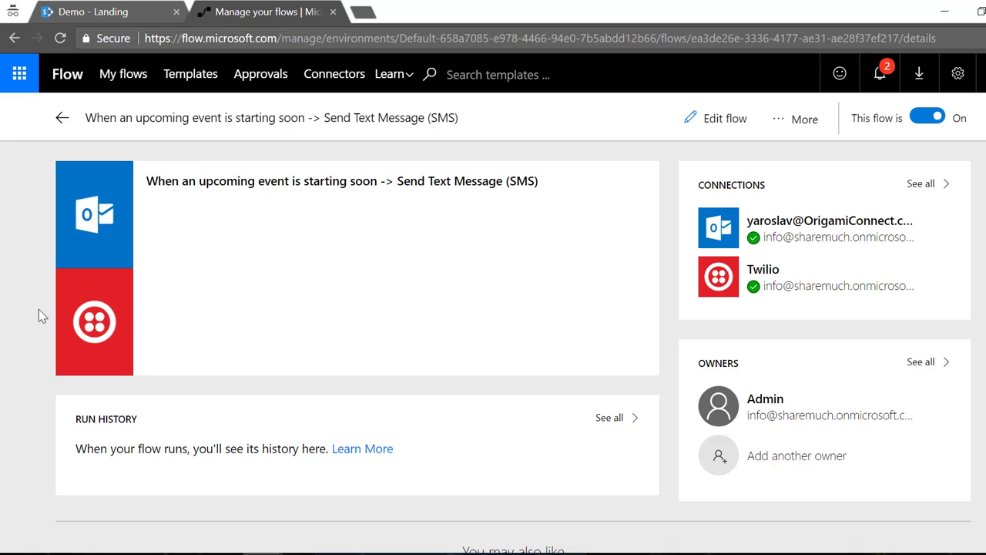
# Switch the event-to-SMS flow off and return to My flows
pyautogui.click(928, 117)
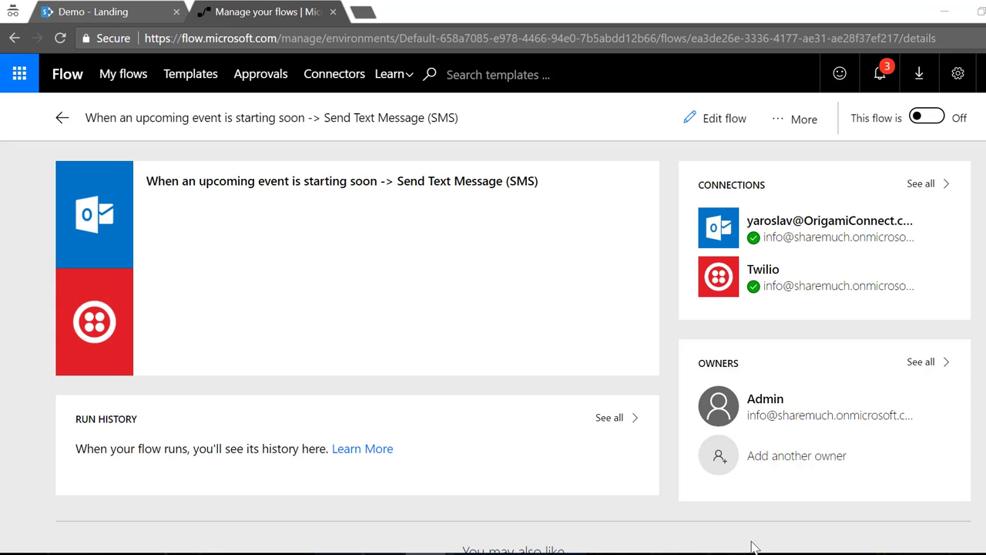
pyautogui.moveTo(601, 433)
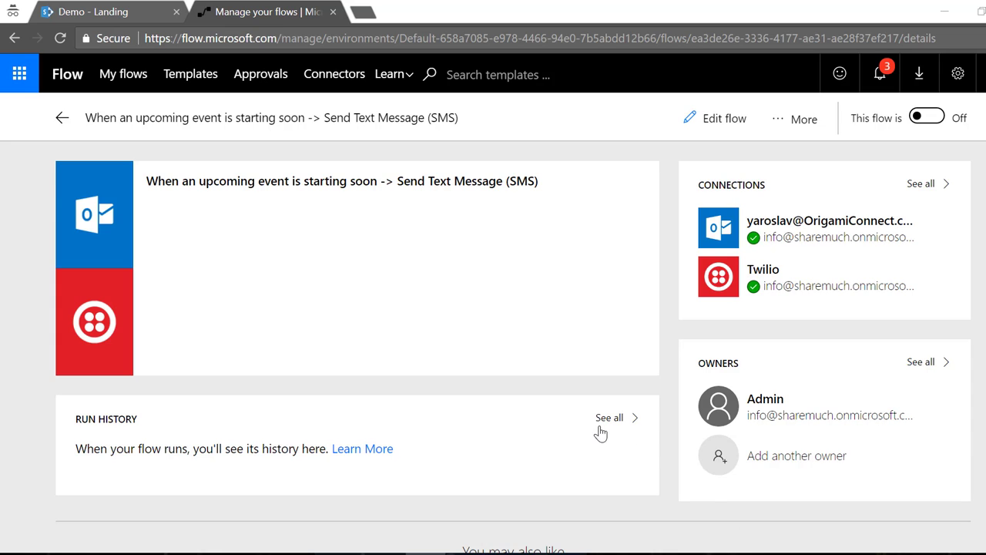
pyautogui.click(62, 117)
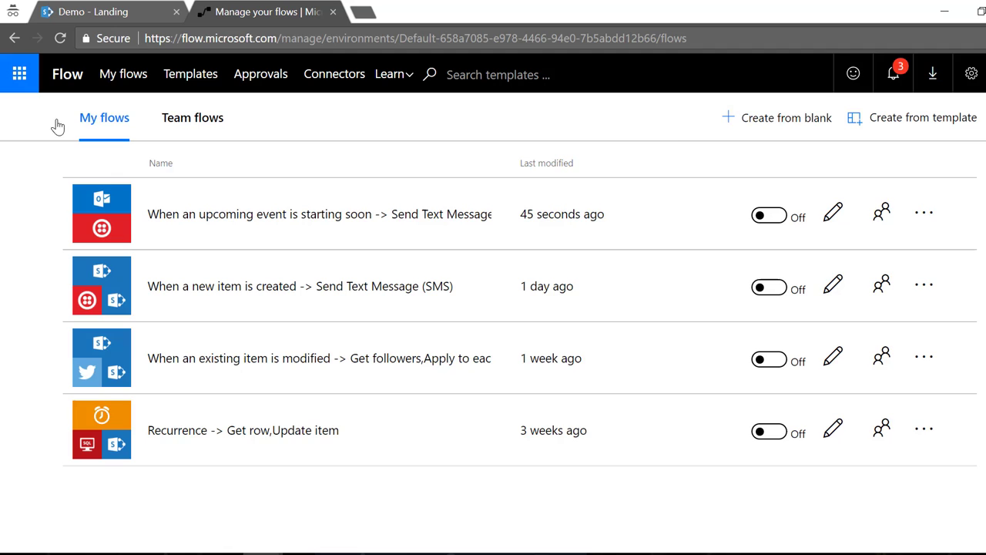
# Start a new blank flow showing the Office 365 Outlook triggers
pyautogui.click(786, 117)
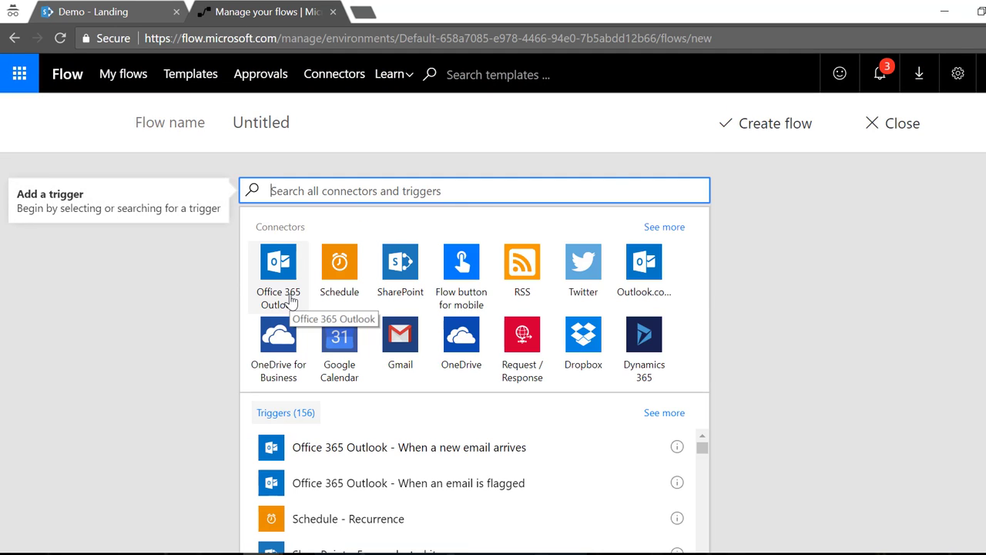
pyautogui.click(277, 262)
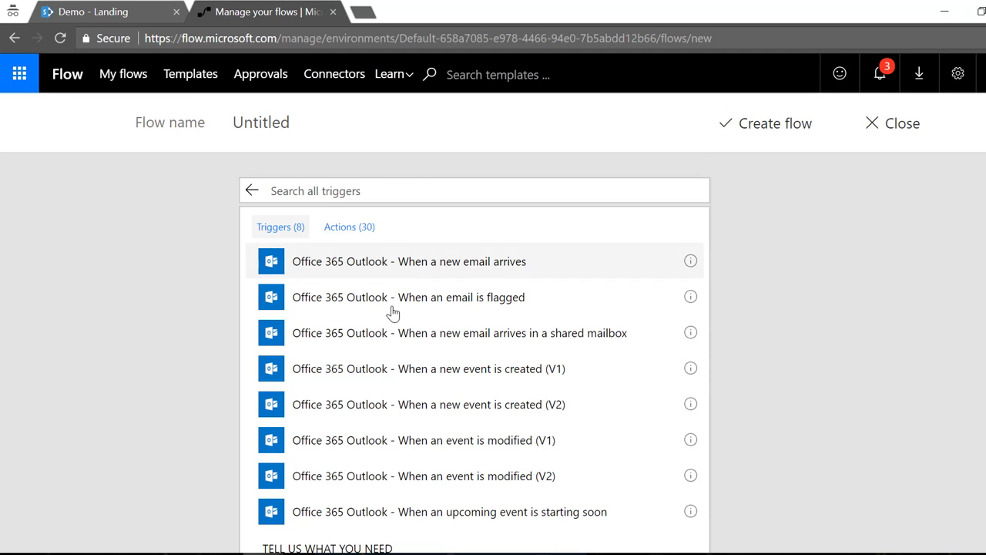
pyautogui.moveTo(413, 484)
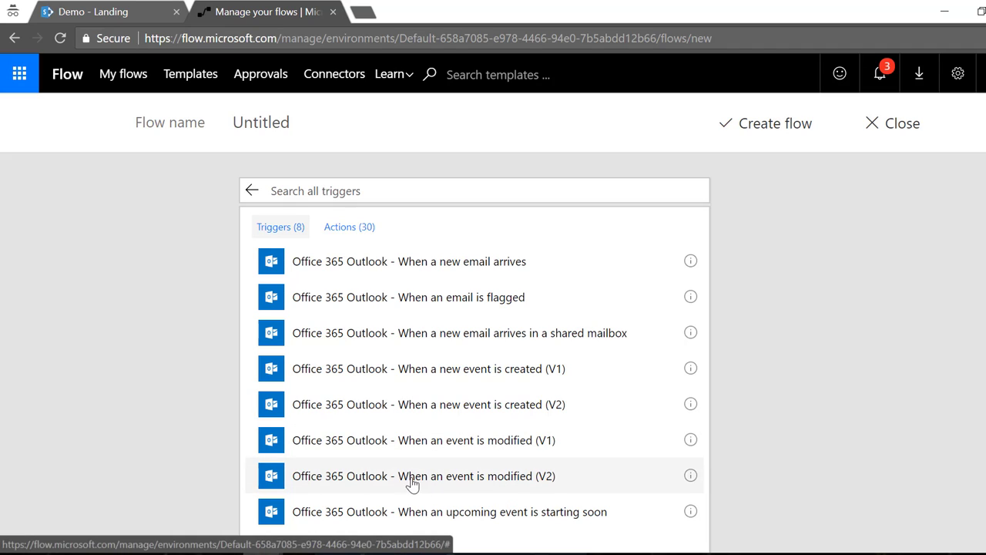
pyautogui.moveTo(532, 484)
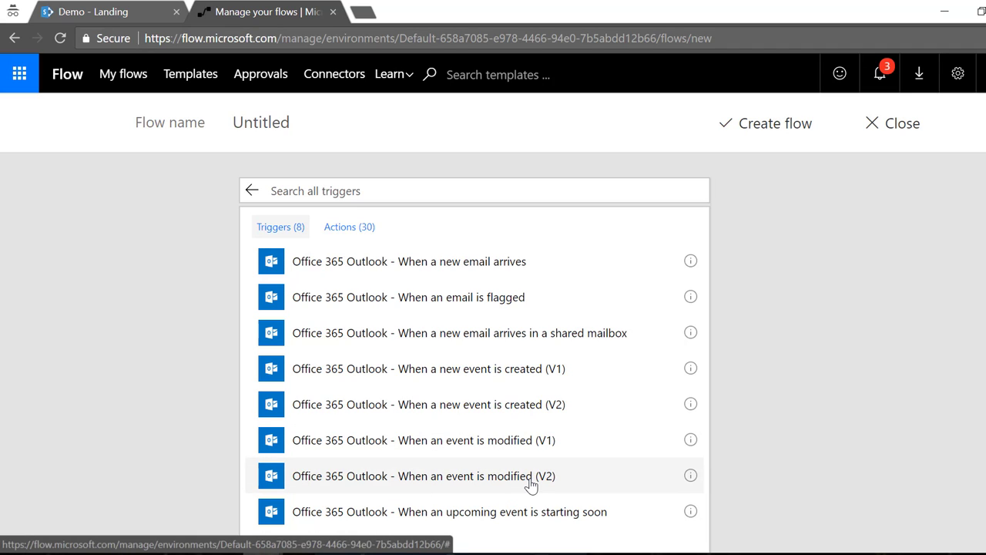